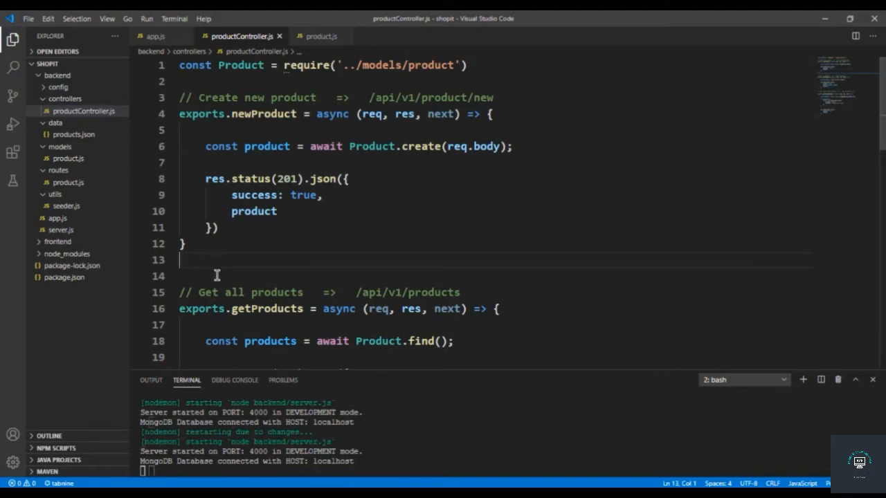
Add an 'Update => /api/v1/product/:id' route comment and an empty async updateProduct export stub.
scroll(down, 3)
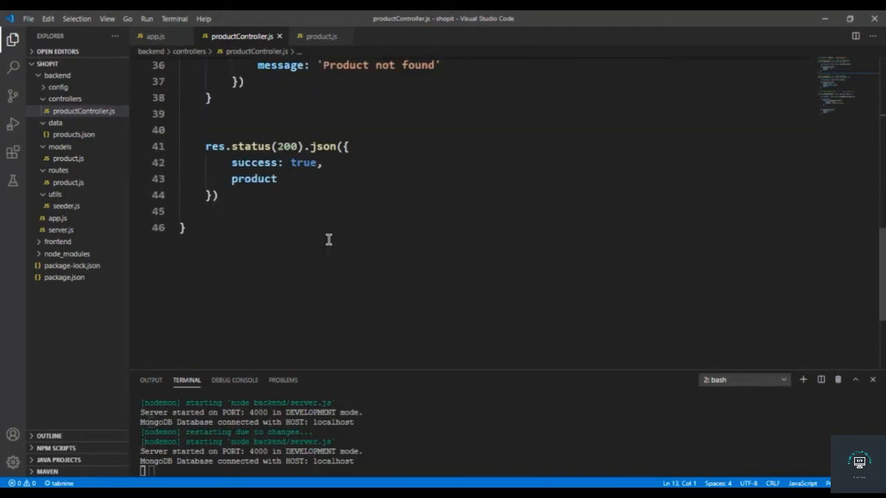
text(//)
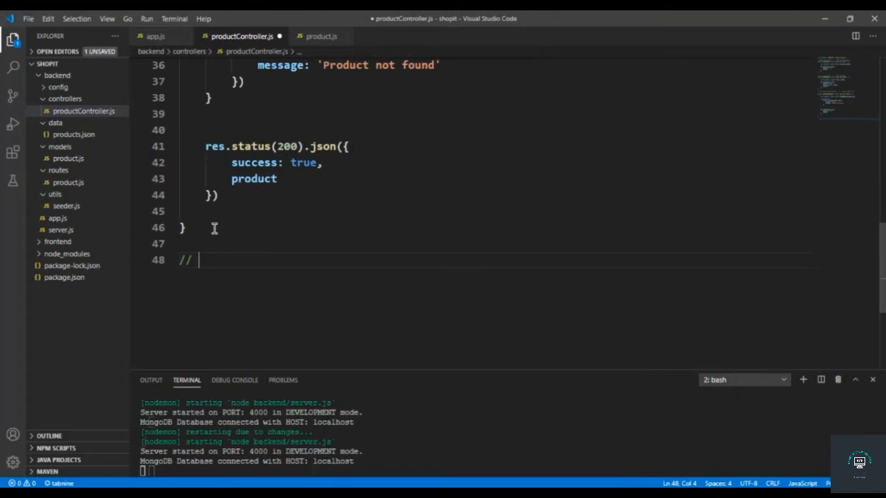
text(Update Product)
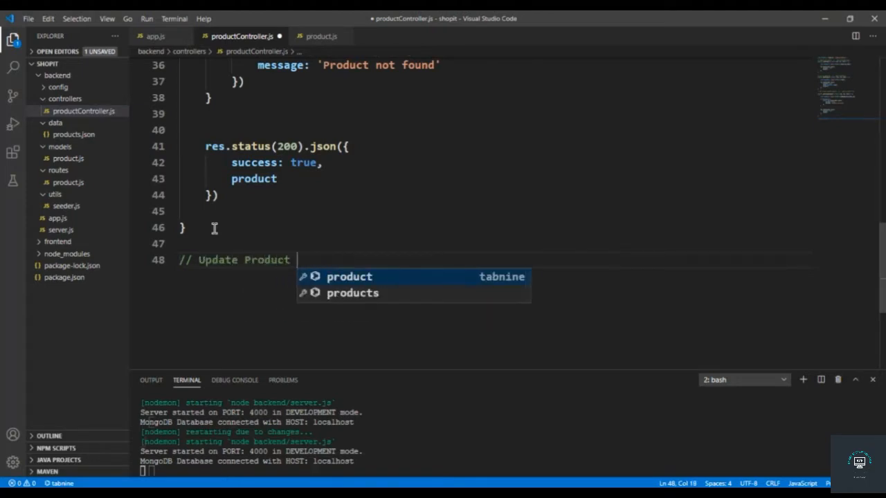
text(=> /)
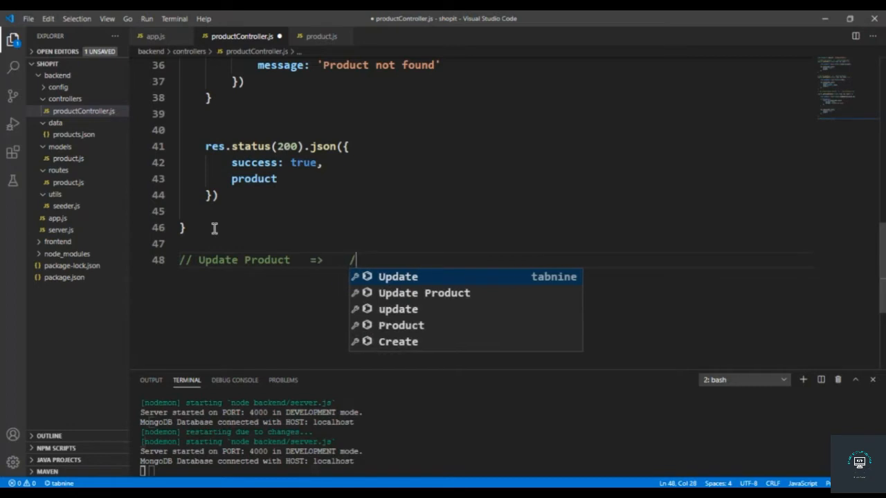
text(api/v1/)
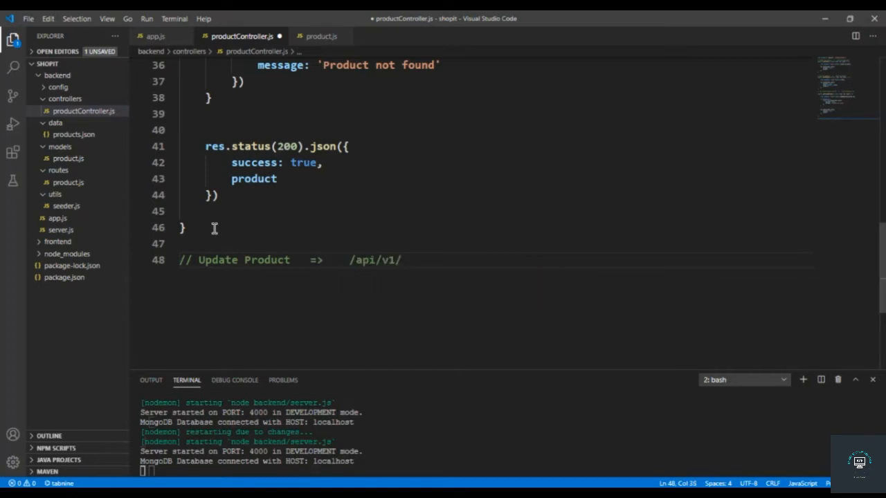
text(product/)
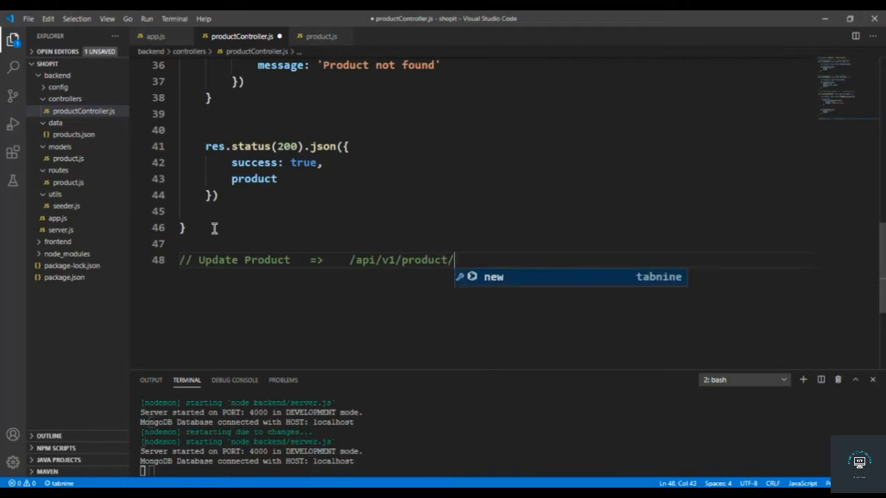
text(:findById)
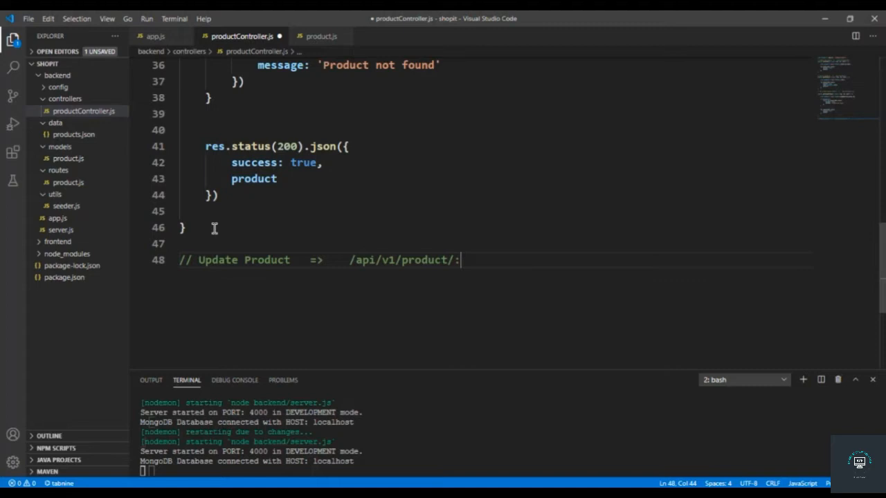
text(id)
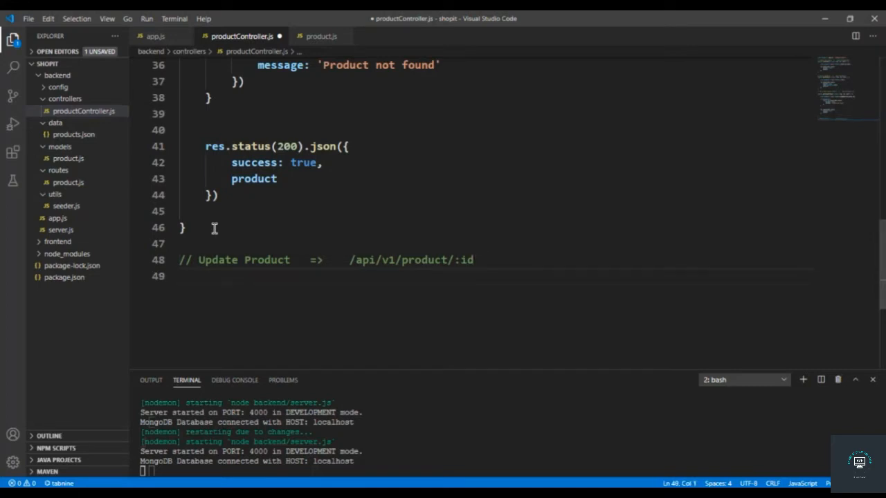
text(exp)
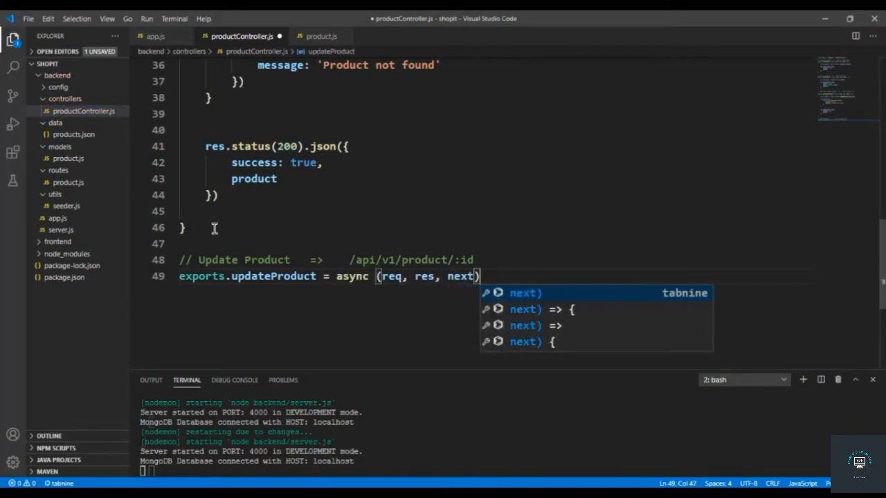
key(Tab)
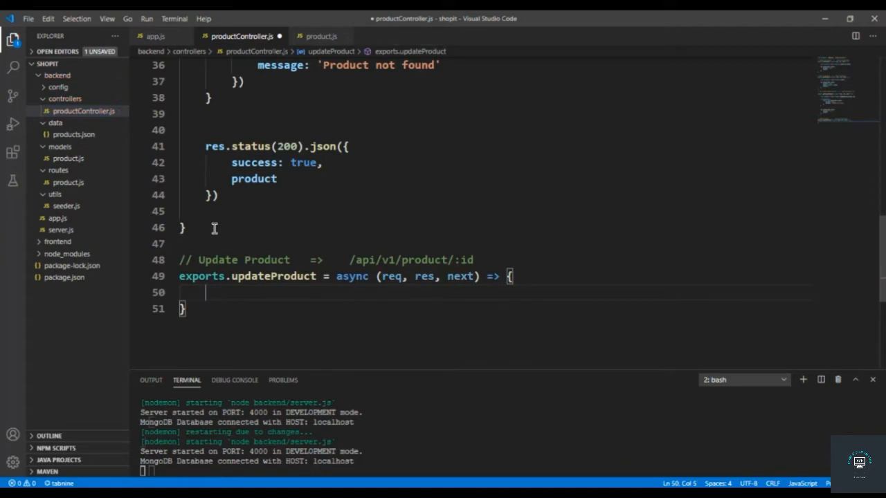
Fetch the product with Product.findById(req.params.id) and return 404 'Product not found' if missing.
text(const product =)
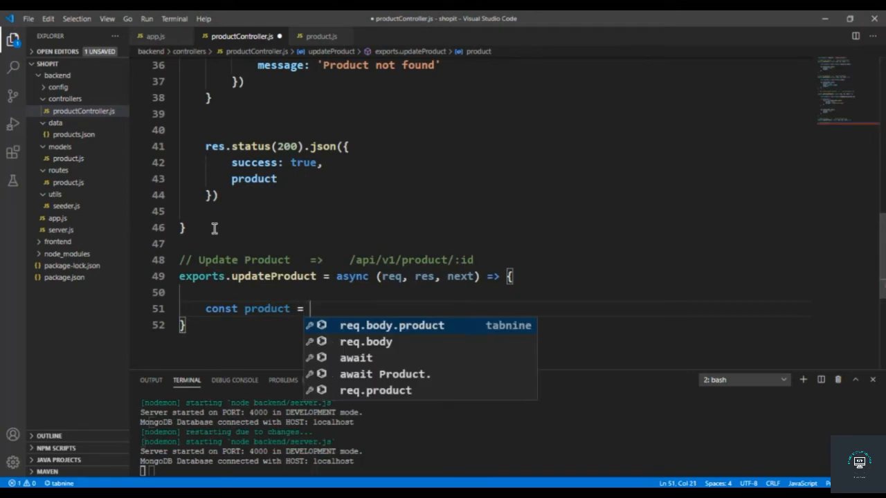
text(await [r)
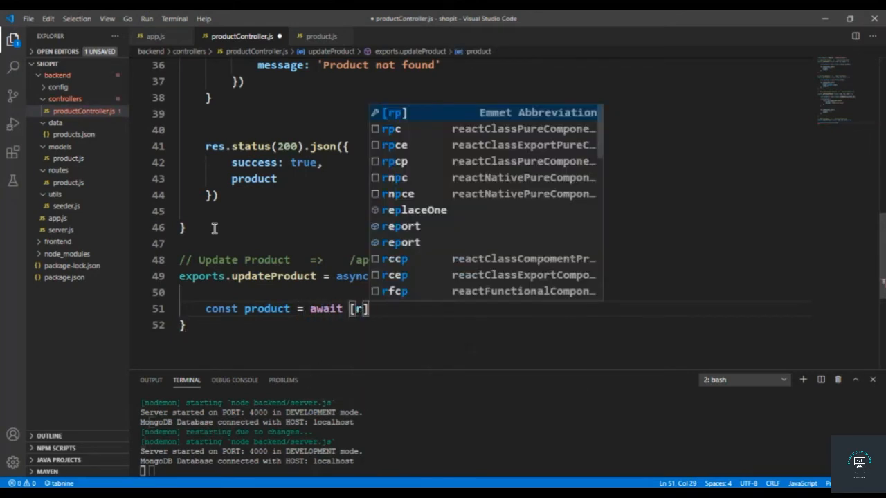
text(Product.fin)
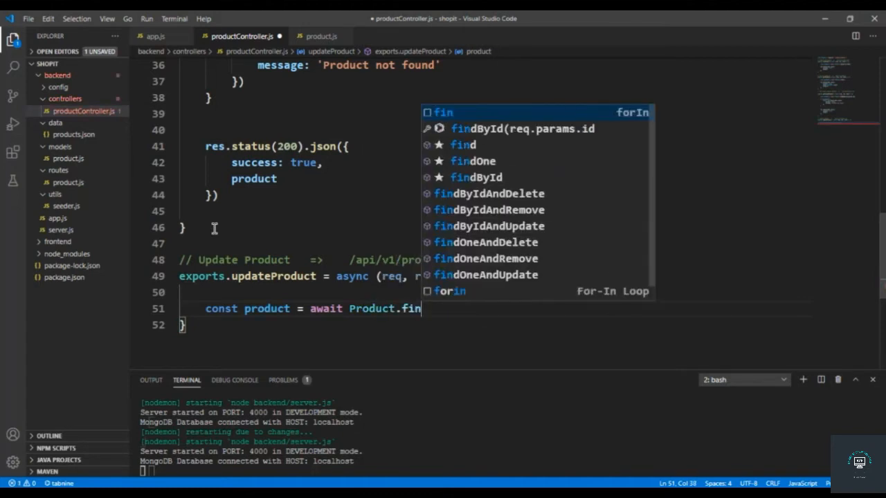
key(Tab)
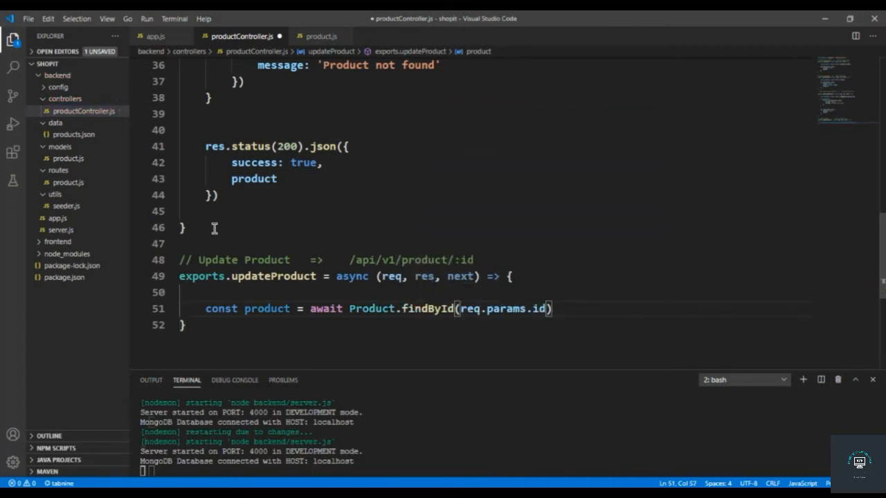
text(;)
key(Enter)
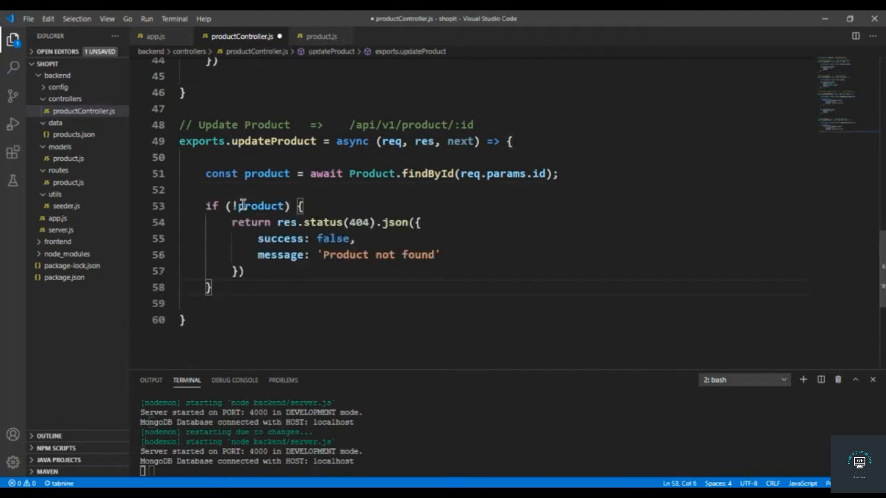
double_click(357, 222)
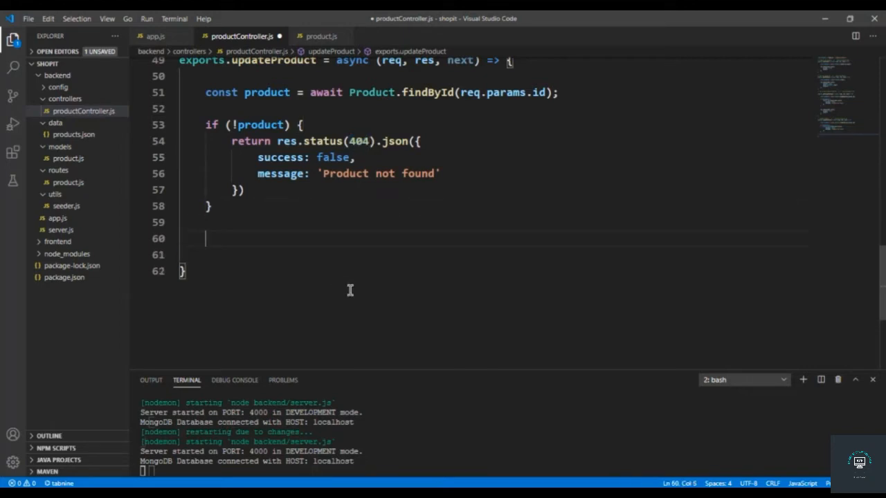
Set product to Product.findByIdAndUpdate(req.params.id, req.body) with new: true and runValidators: true.
text(prod)
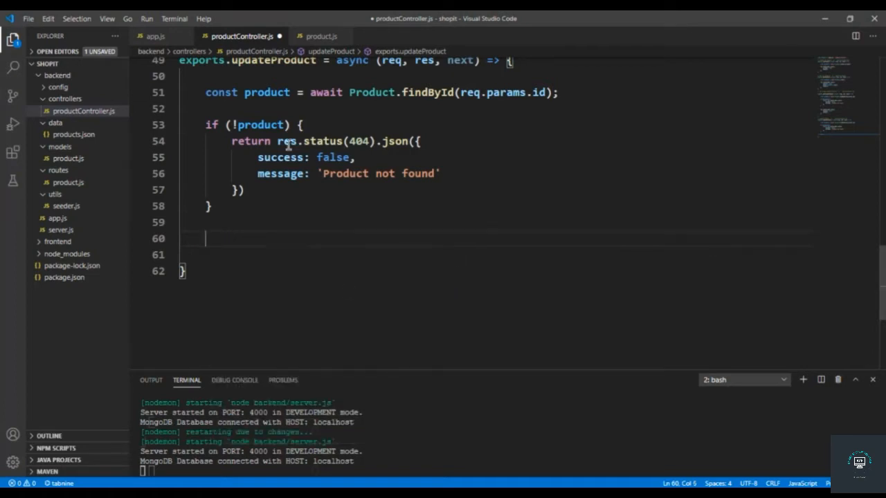
text(let)
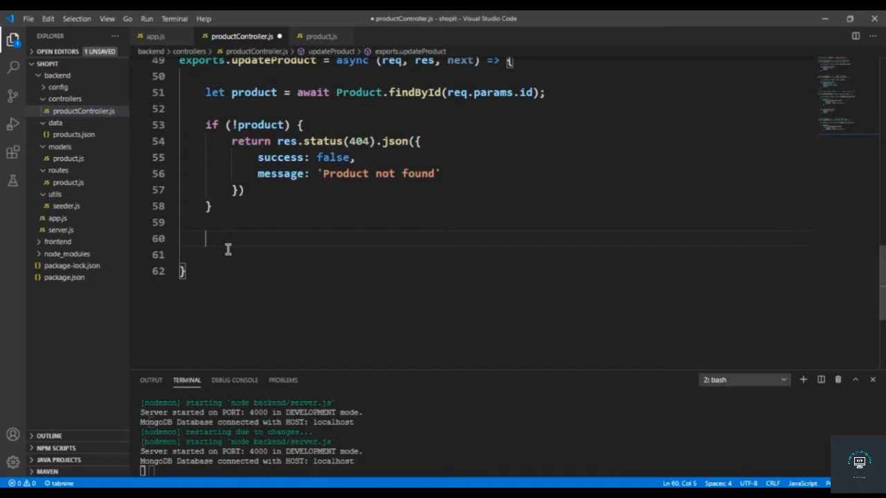
text(product =)
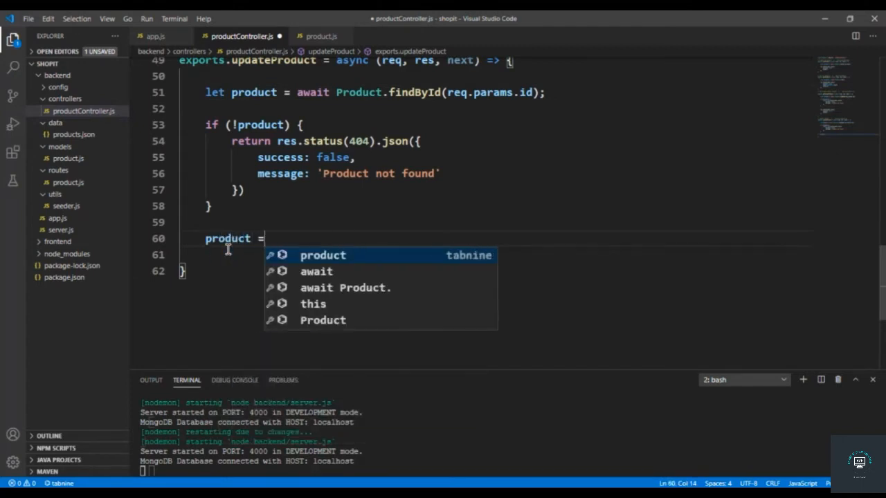
text(await p)
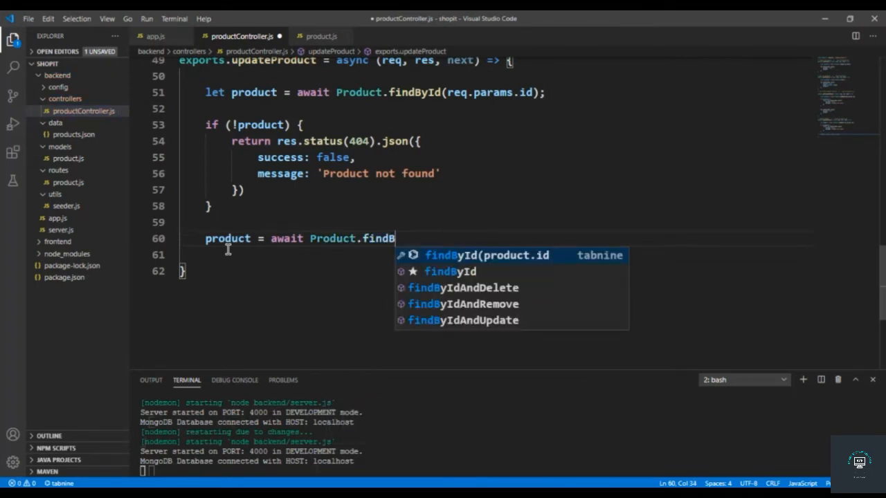
text(yIDAn)
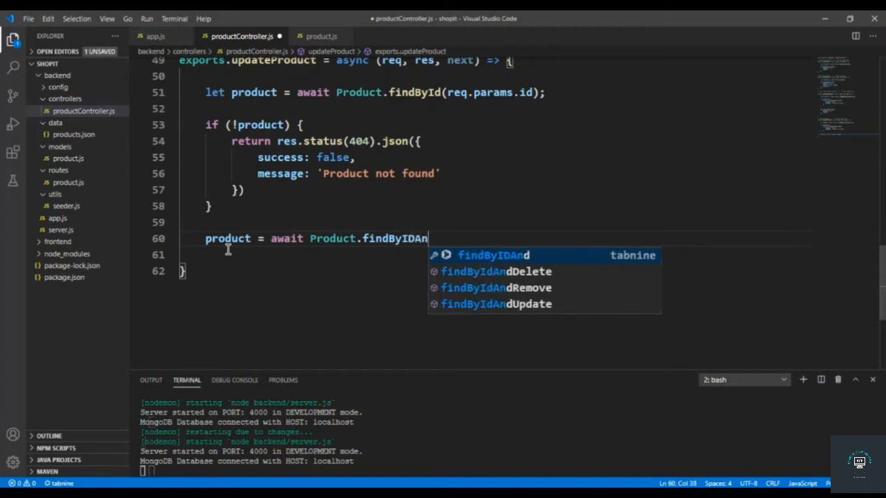
text(Up)
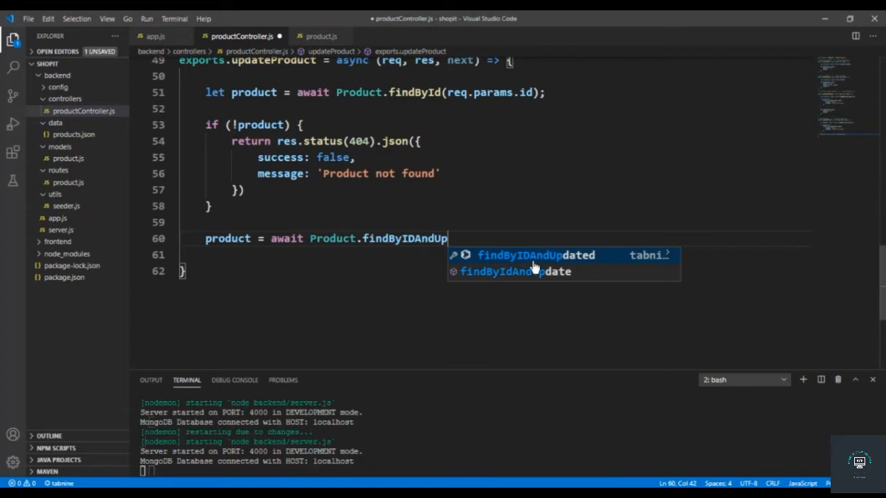
click(513, 271)
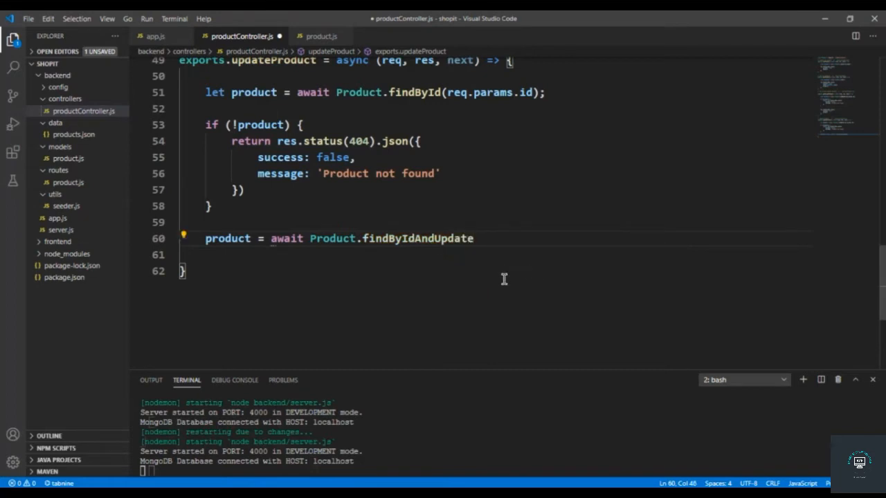
text((req))
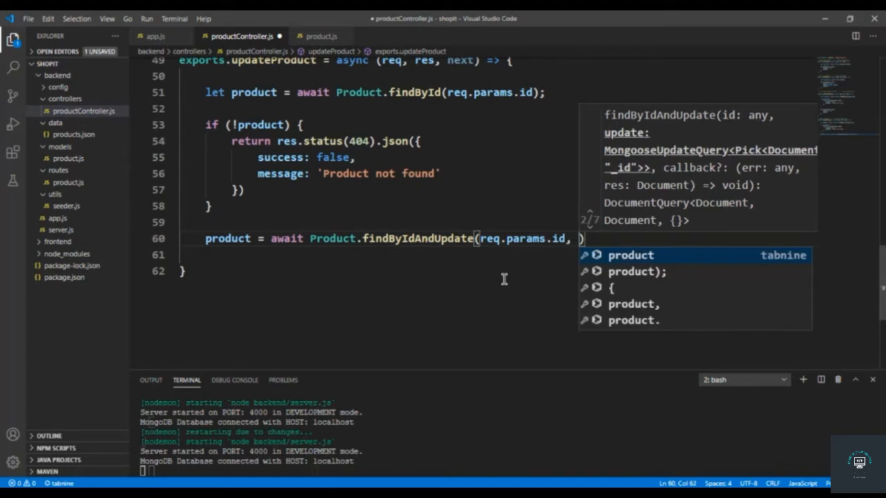
text(req.body, {)
click(376, 255)
text(new: t)
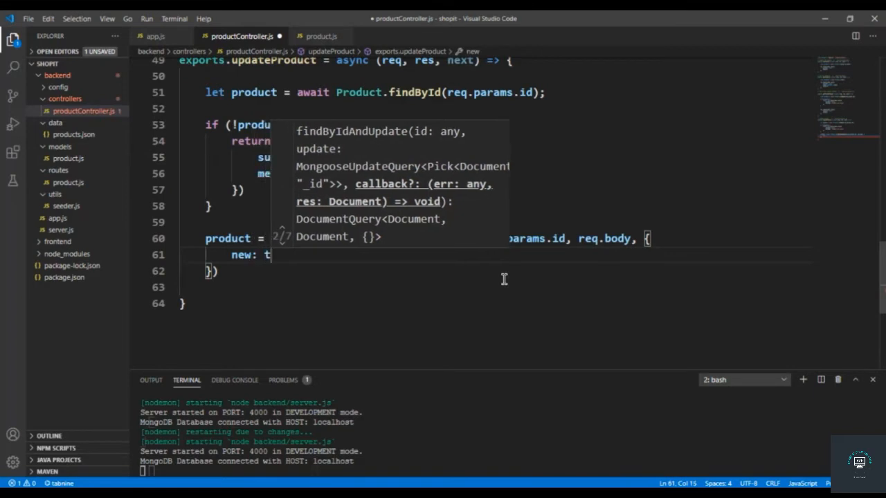
text(rue,)
text(useFindAndModify)
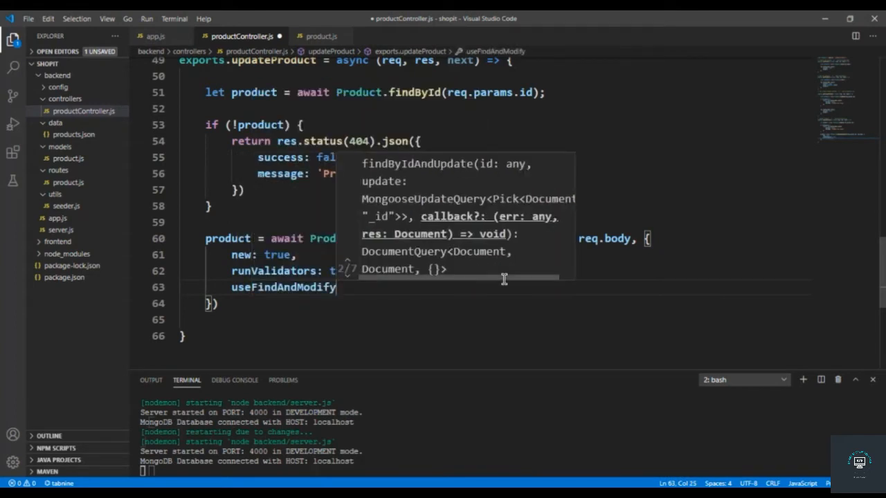
text(false)
text(res)
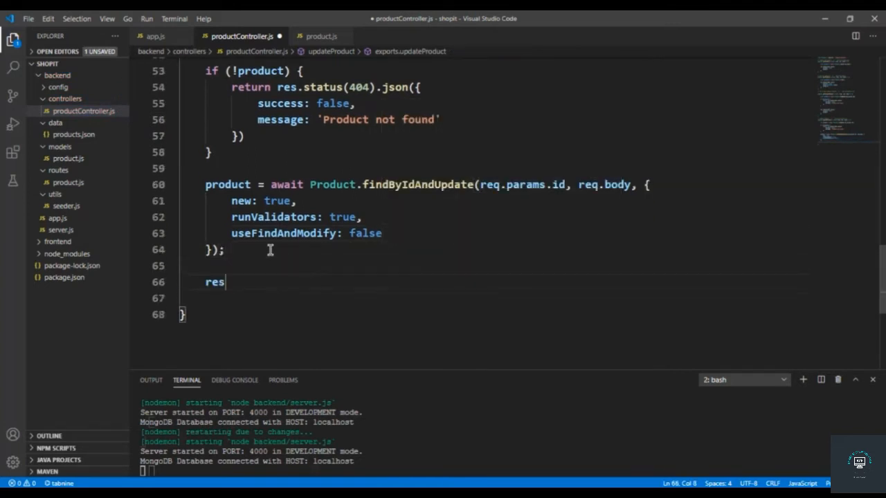
Respond with status 200 and JSON containing success: true and the updated product.
text(.send()
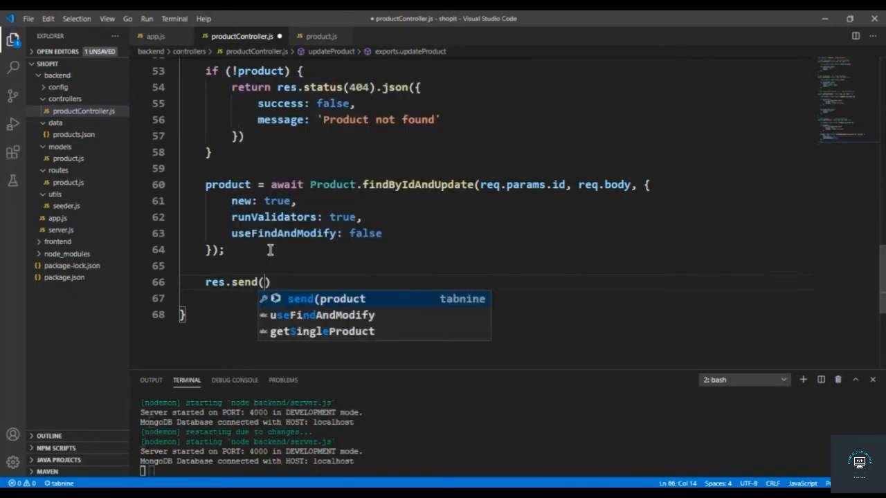
text(200)
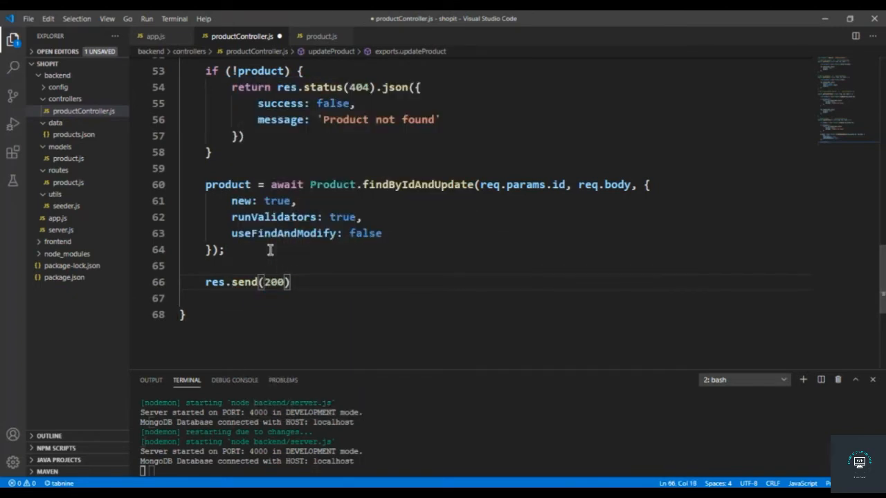
text(.json({)
text(success: true,)
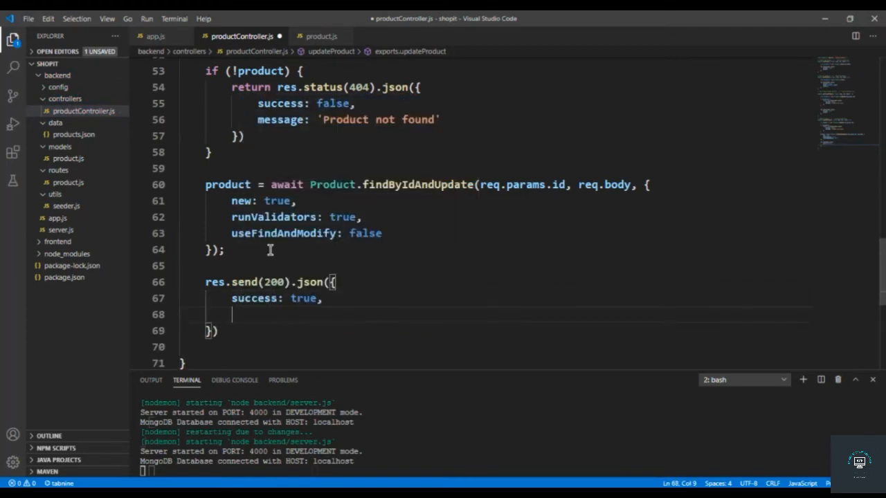
text(product)
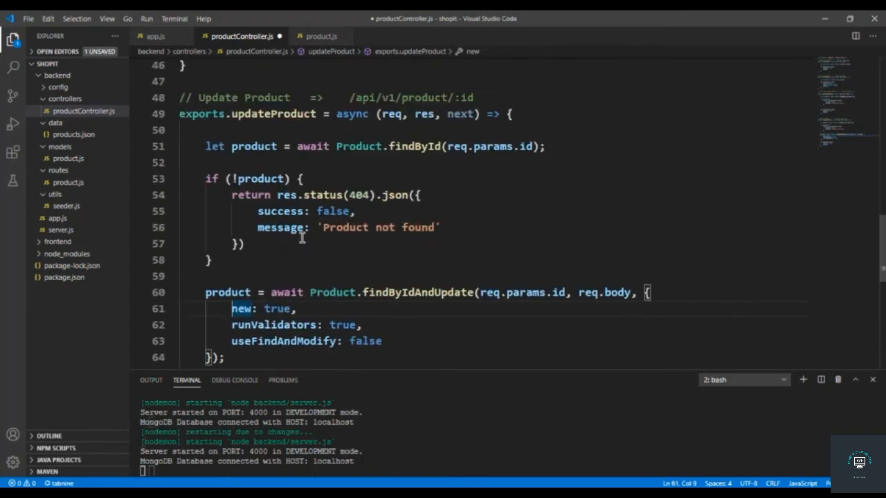
scroll(down, 3)
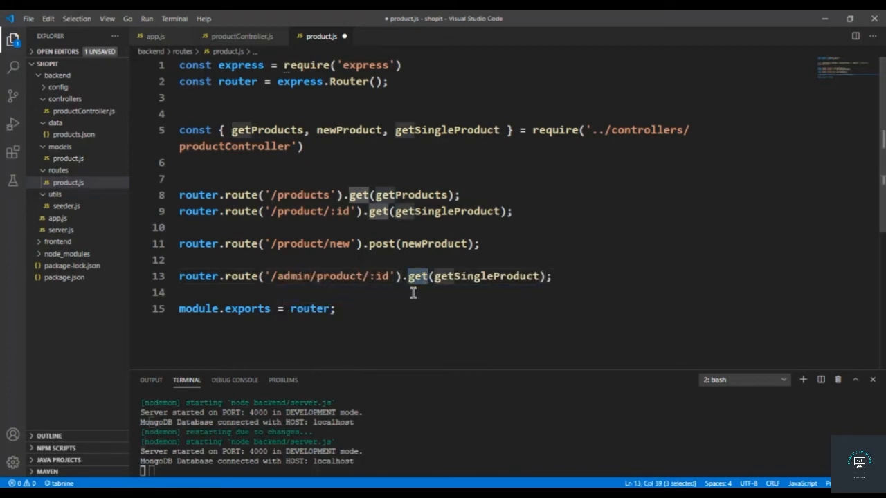
Map PUT /admin/product/:id to the imported updateProduct and move new-product to /admin/product/new.
text(put)
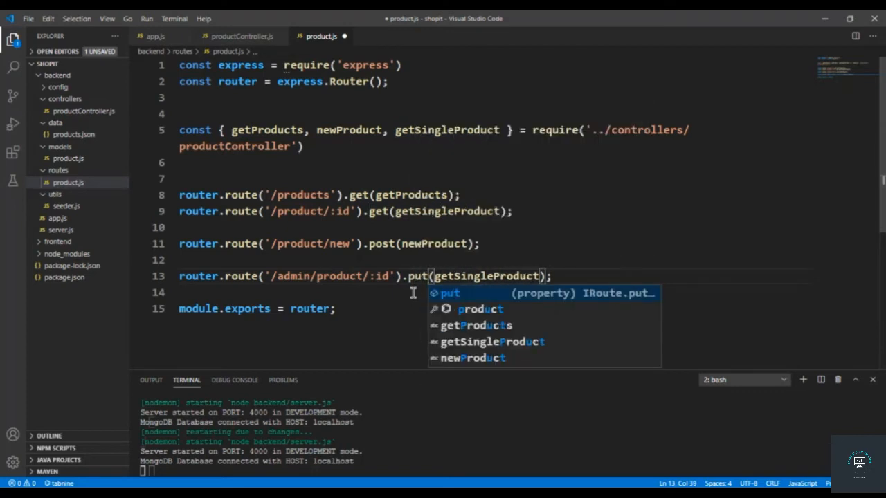
click(242, 36)
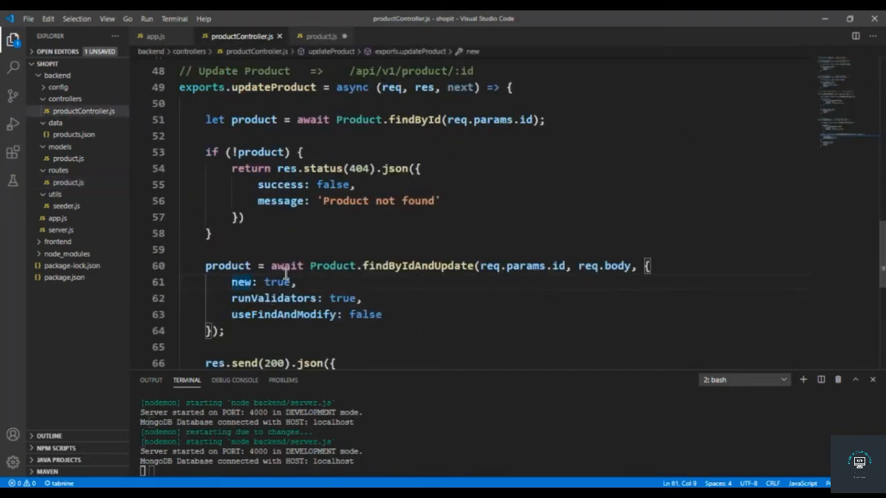
double_click(273, 88)
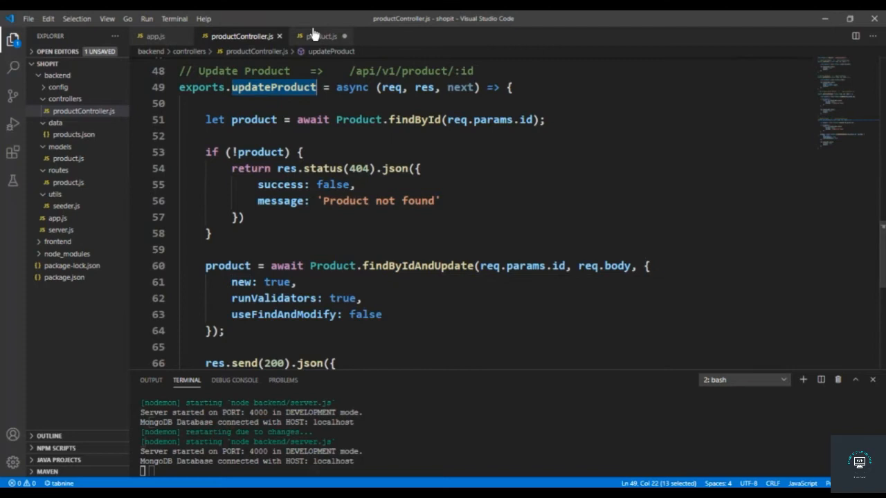
click(321, 36)
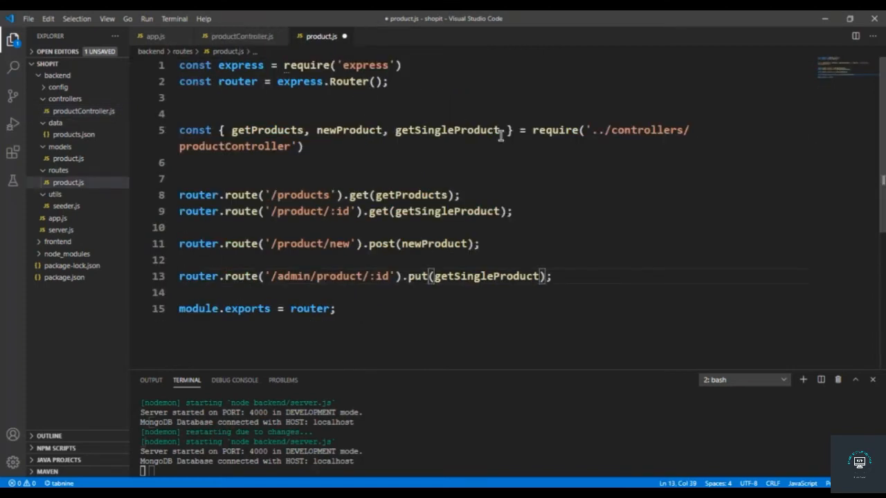
text(,updateProduct)
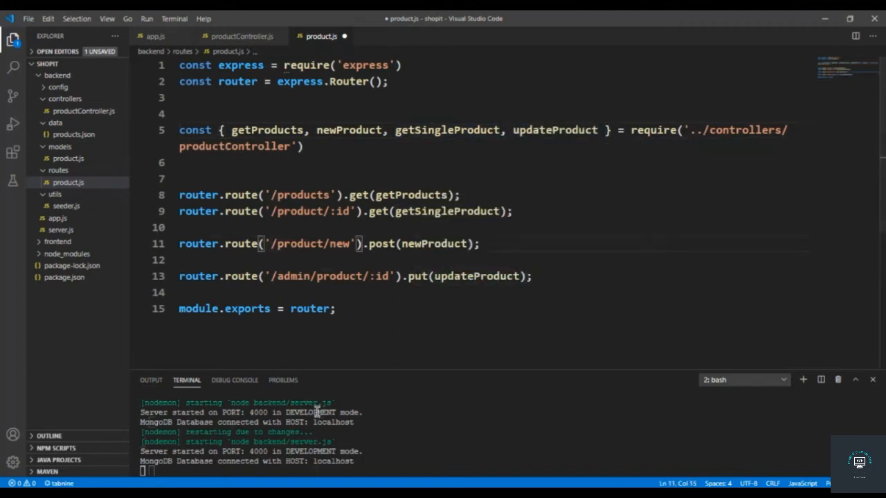
text(/admin)
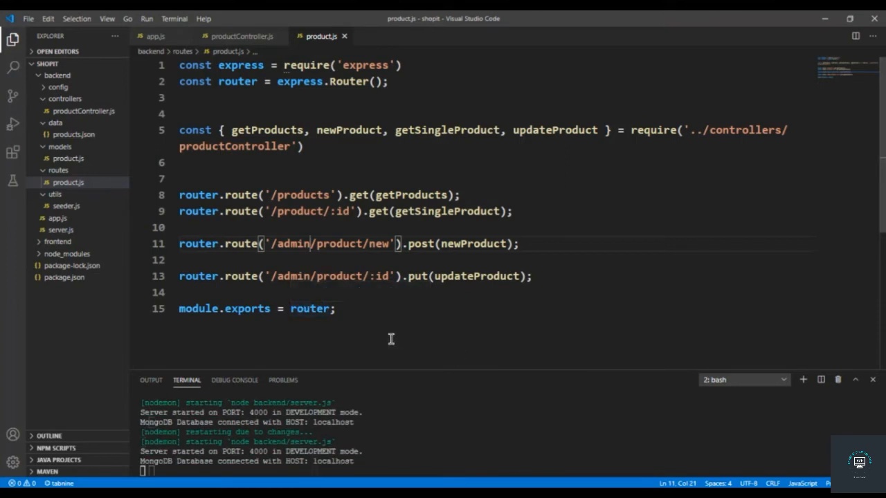
mouse_move(460, 284)
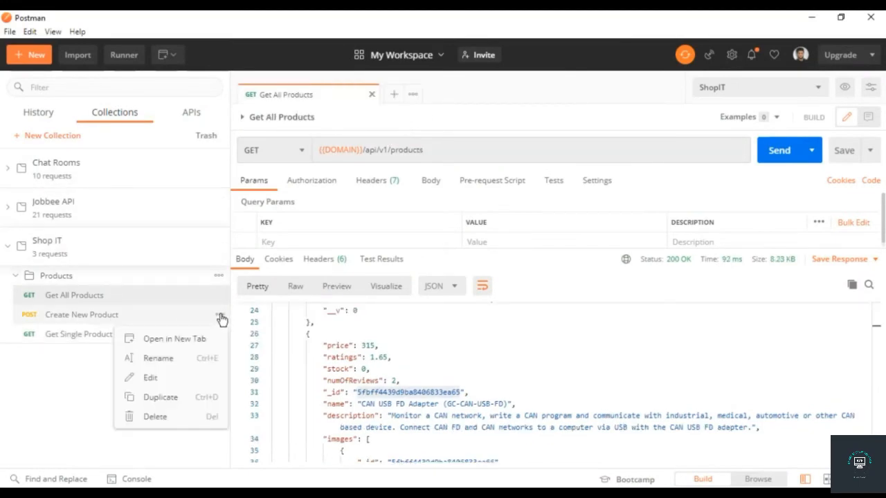
Create a new PUT request to {{DOMAIN}}/api/v1/admin/product/.
click(150, 378)
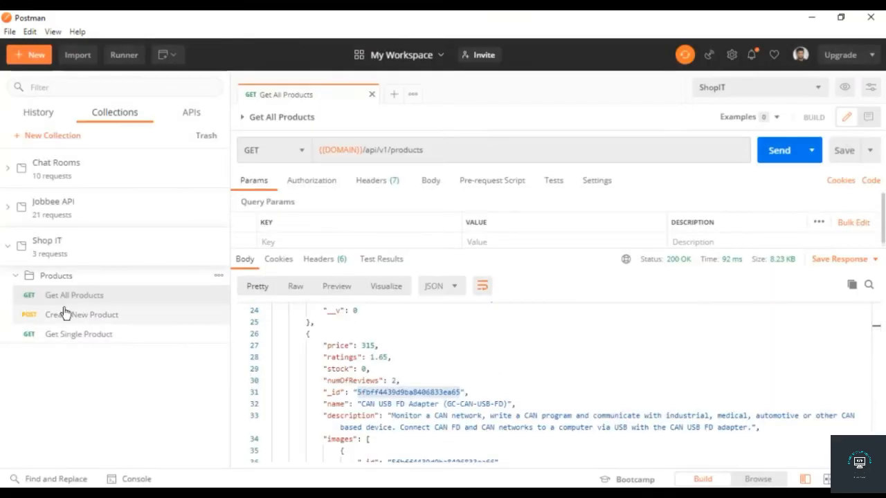
click(81, 315)
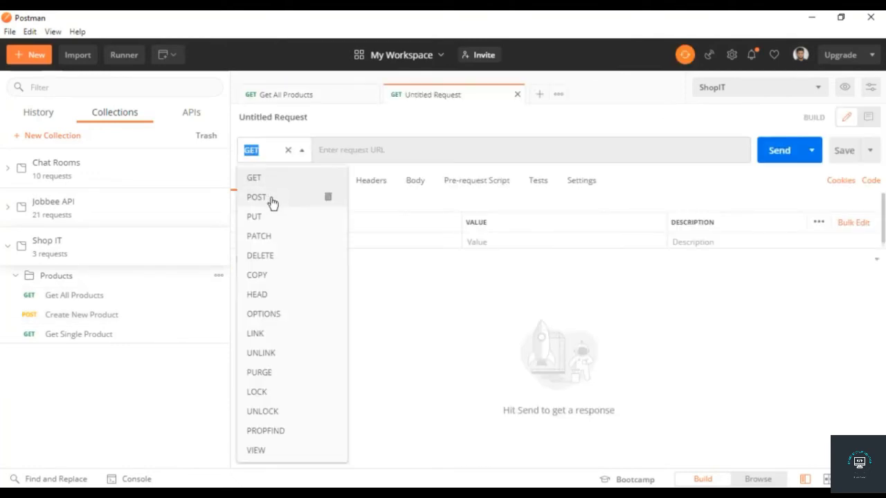
click(255, 216)
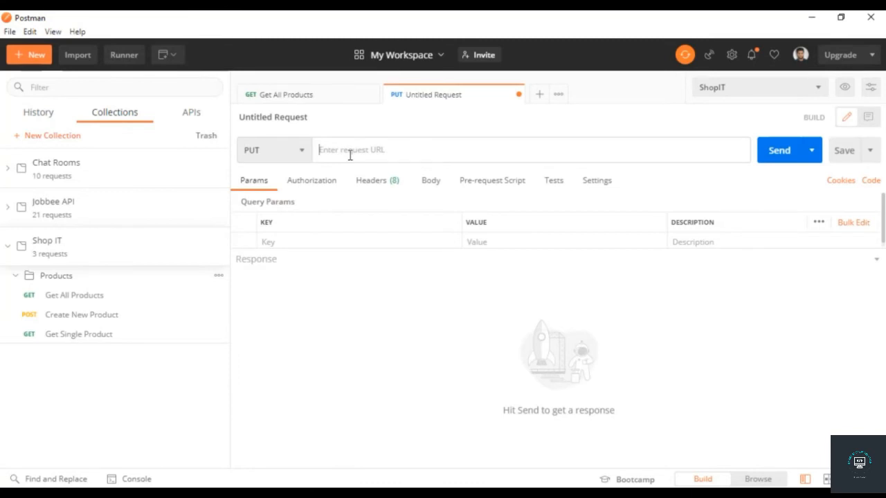
text({{DOMAIN}})
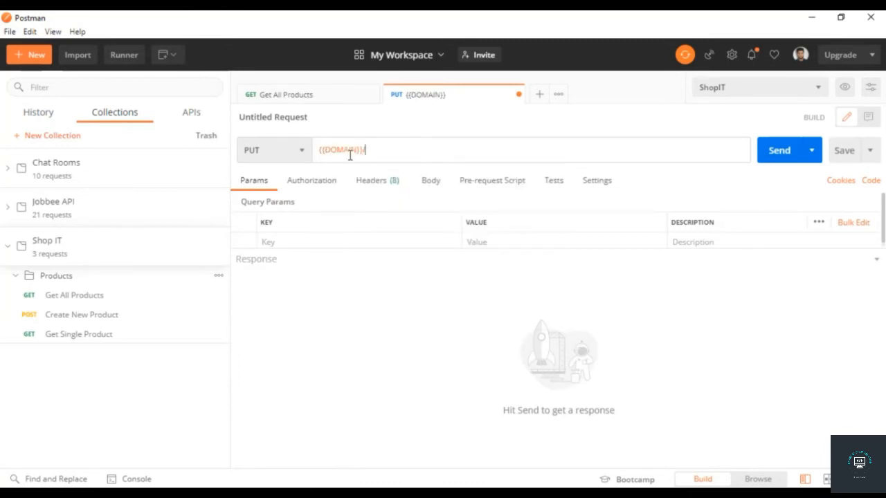
text(/api/v1/)
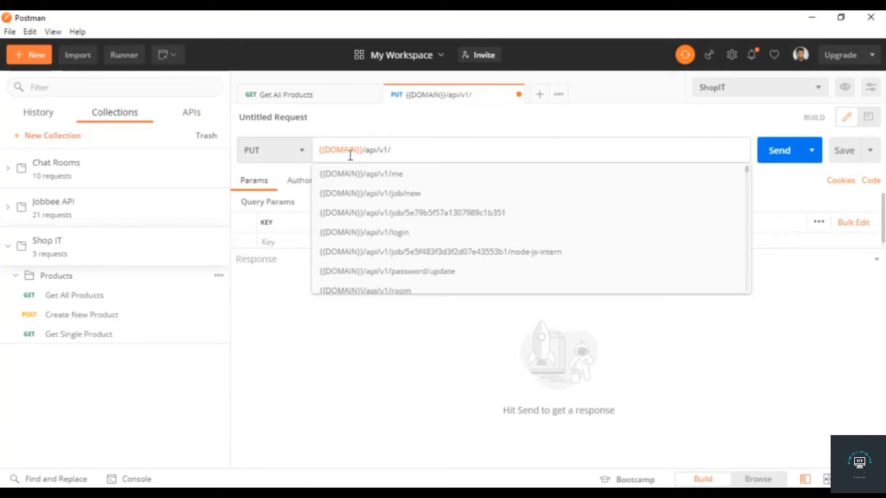
text(admin/)
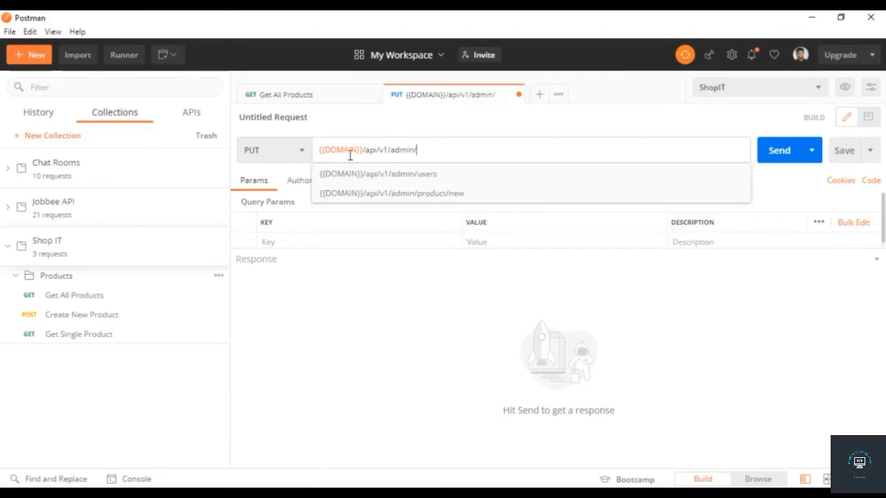
text(/product)
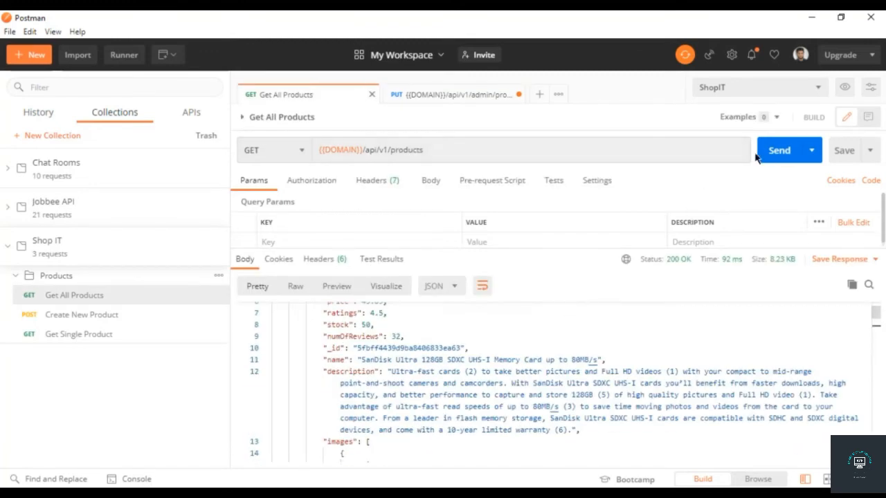
Append product id 5fbff4439d9ba8406833ea63, copied from the Get All Products response.
click(779, 150)
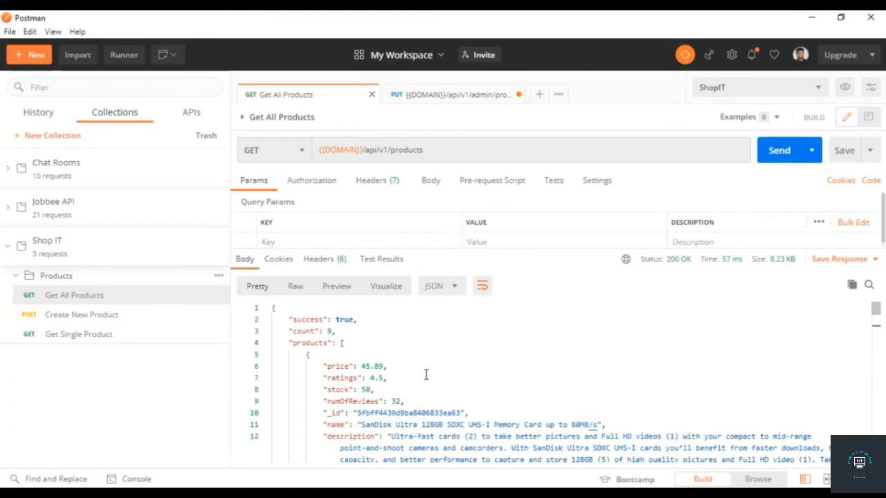
double_click(409, 381)
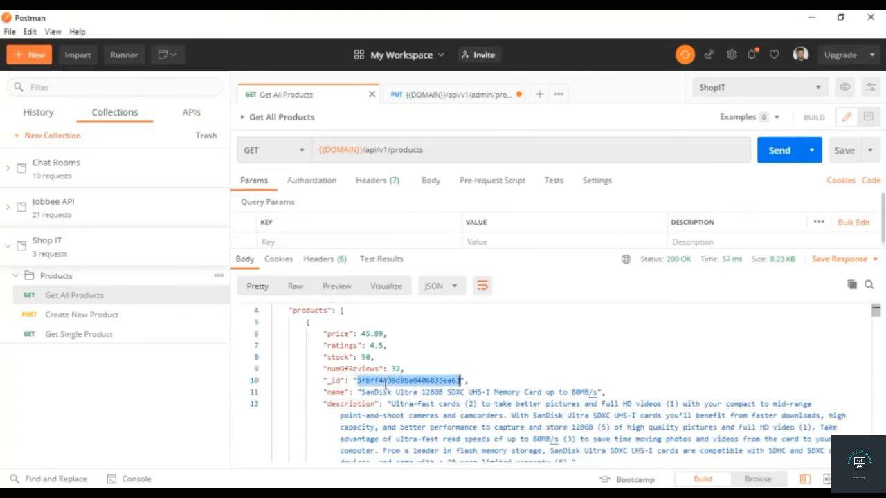
click(453, 94)
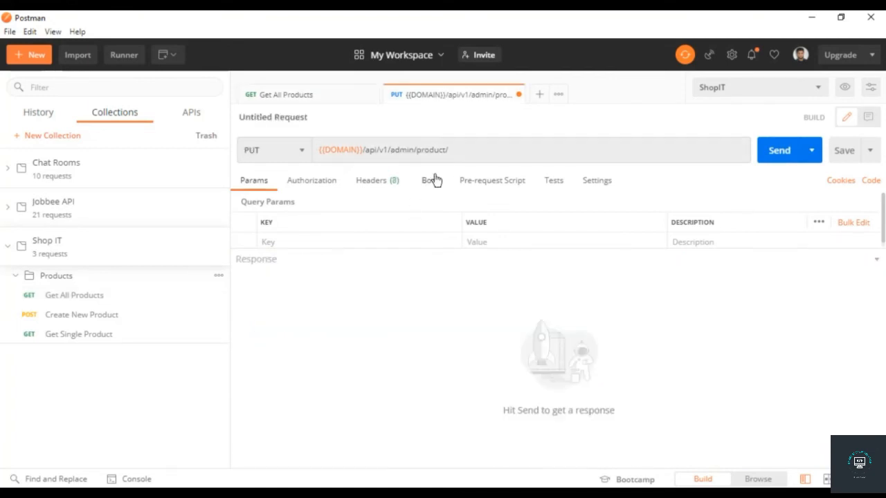
text(5fbff4439d9ba8406833ea63)
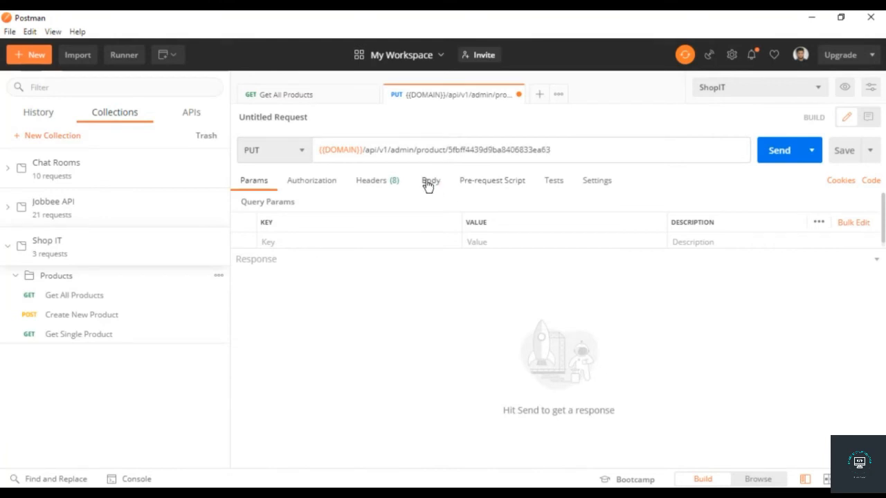
Send the PUT request with the raw JSON body {"stock": 100}.
click(431, 180)
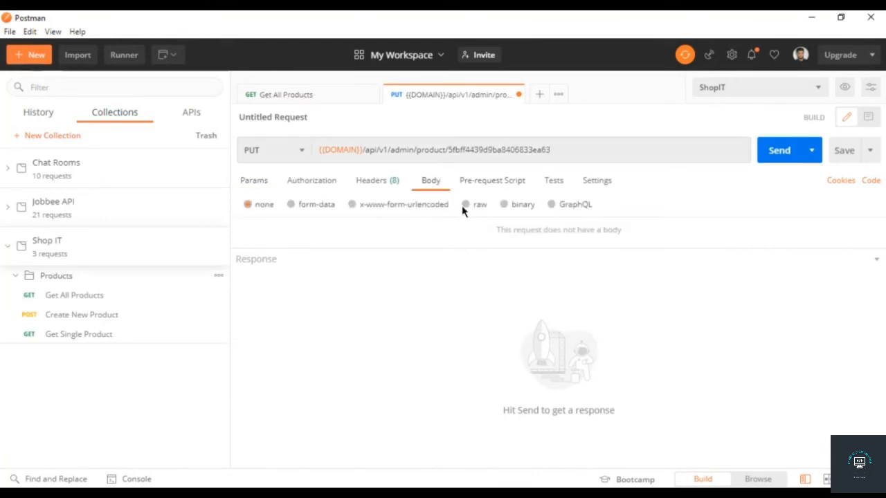
click(479, 204)
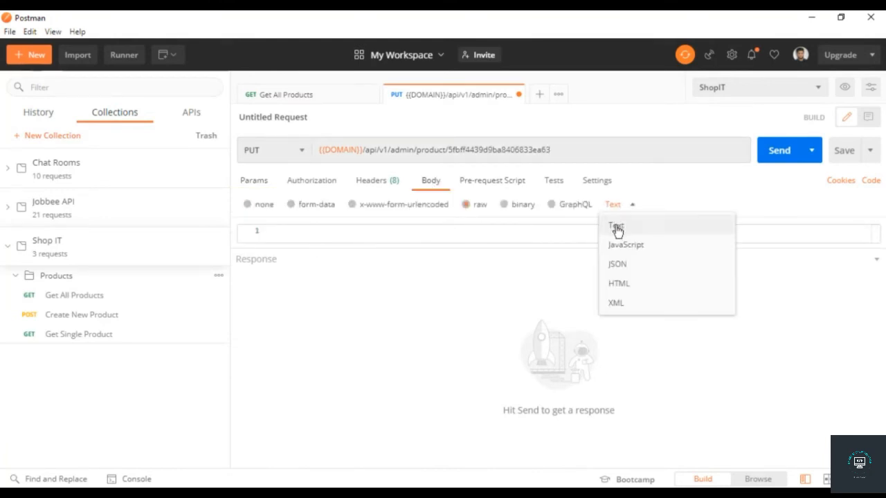
click(617, 264)
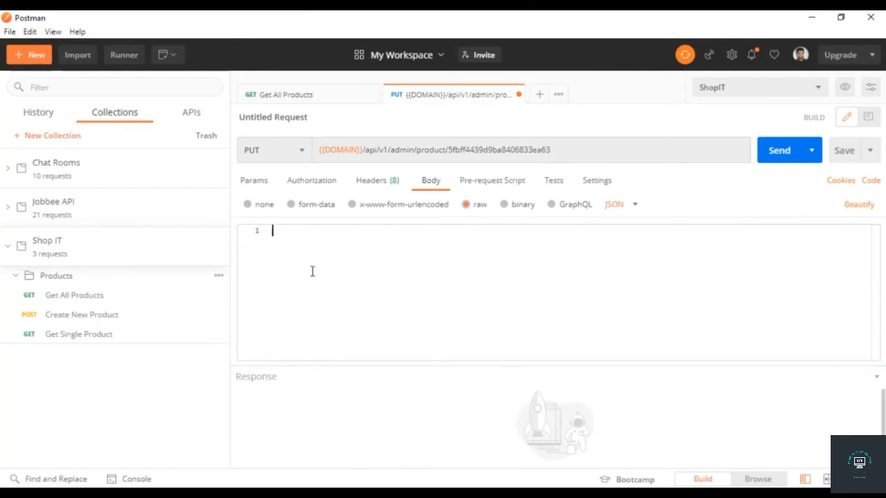
text(stock:)
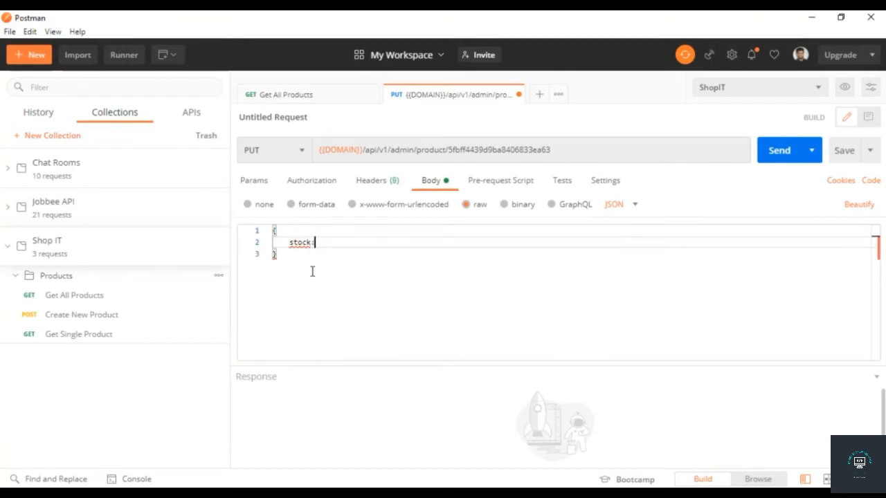
text(":)
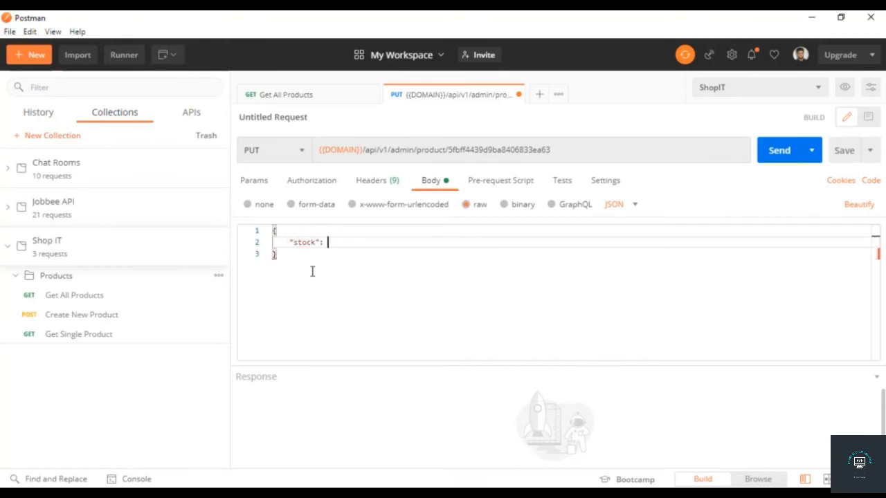
click(284, 94)
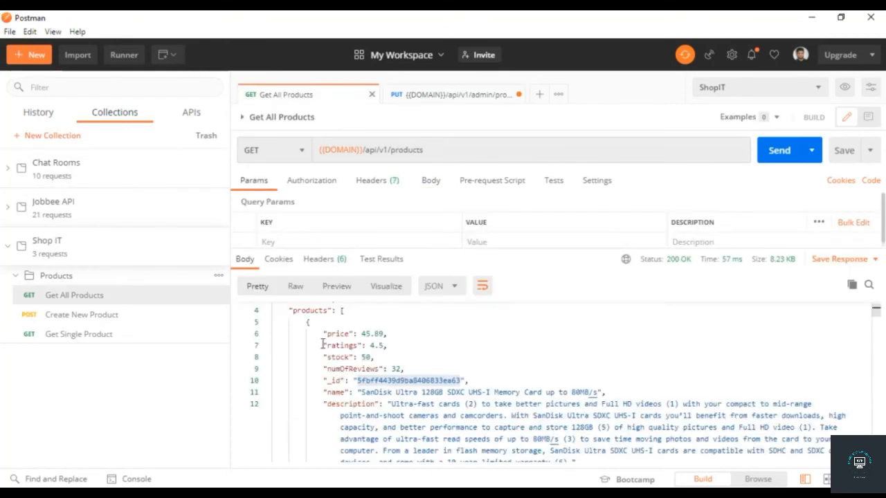
mouse_move(441, 191)
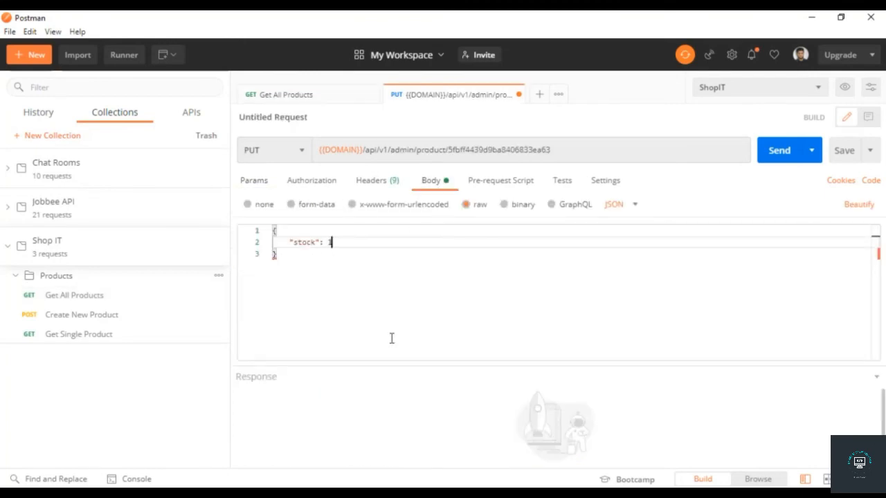
text(100)
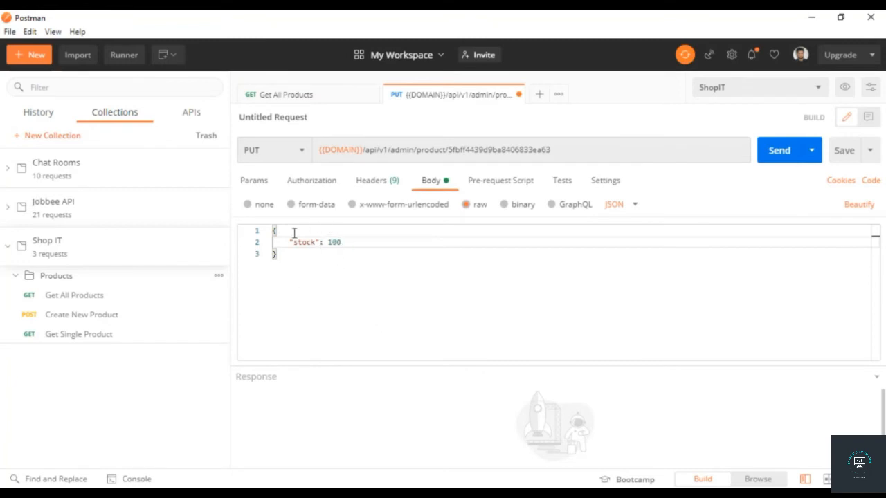
click(779, 150)
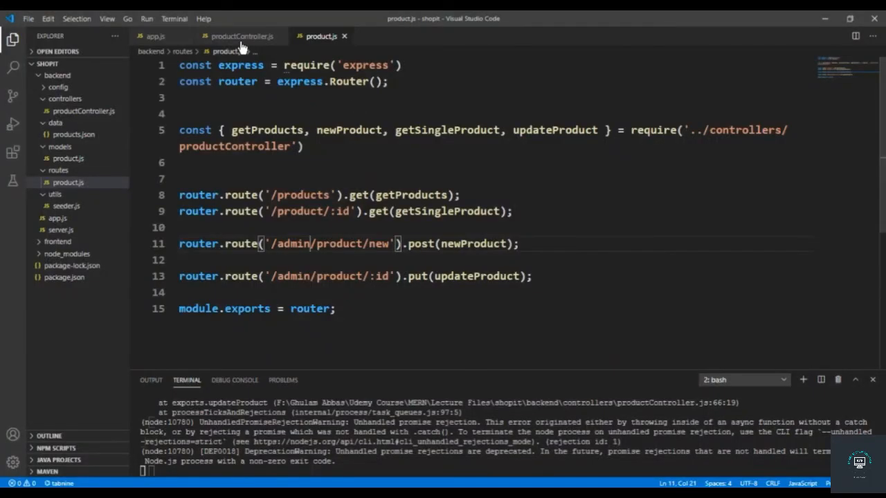
Inspect the updateProduct code in productController.js alongside the terminal error.
click(242, 36)
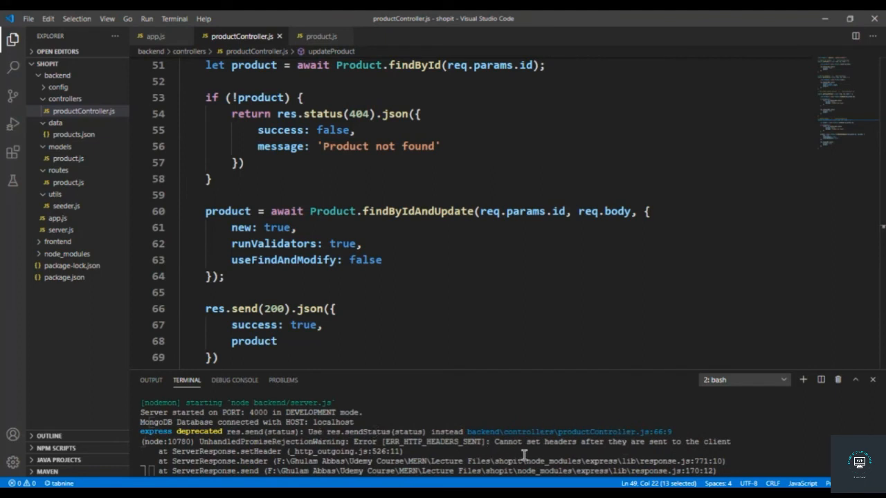
mouse_move(516, 401)
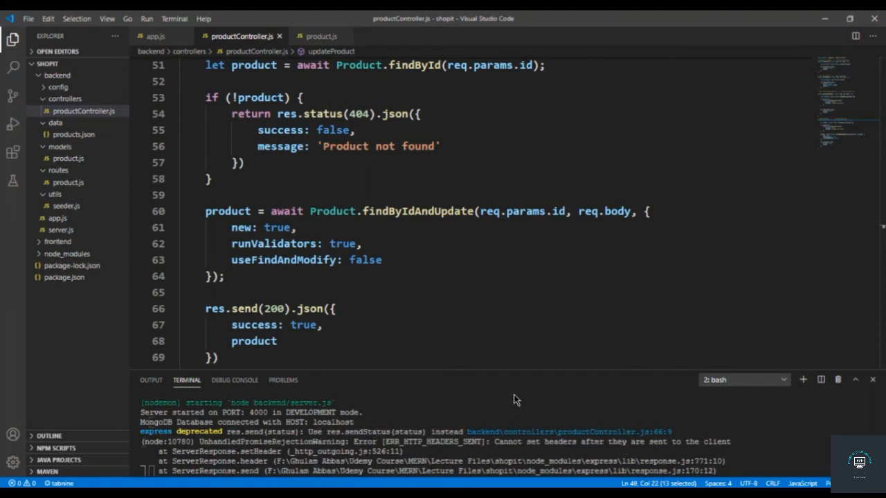
mouse_move(510, 385)
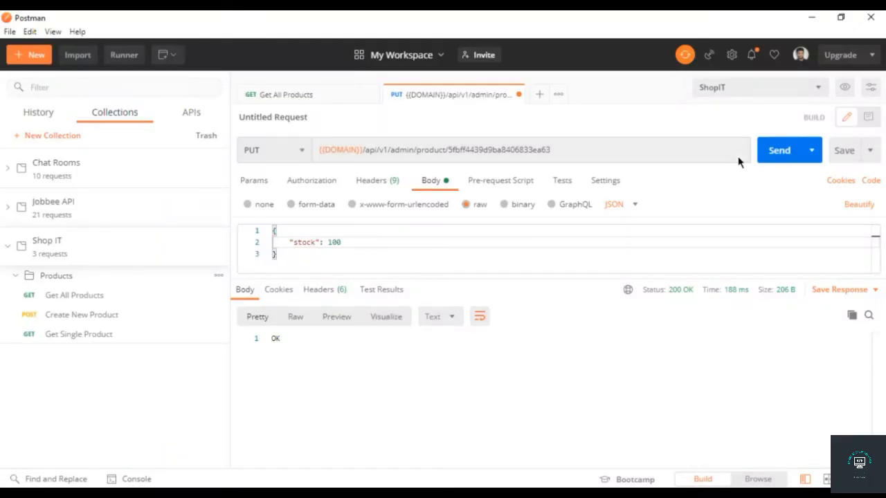
Resend the PUT request and confirm Get All Products shows stock 100.
click(778, 150)
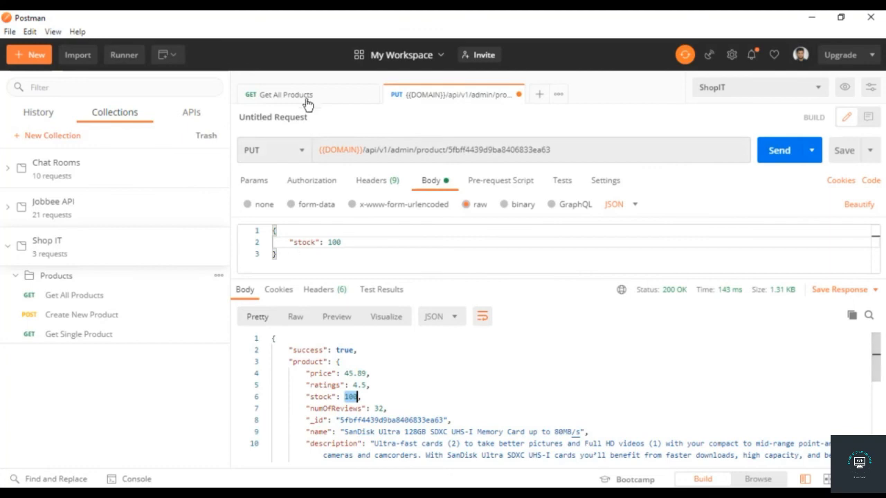
click(284, 94)
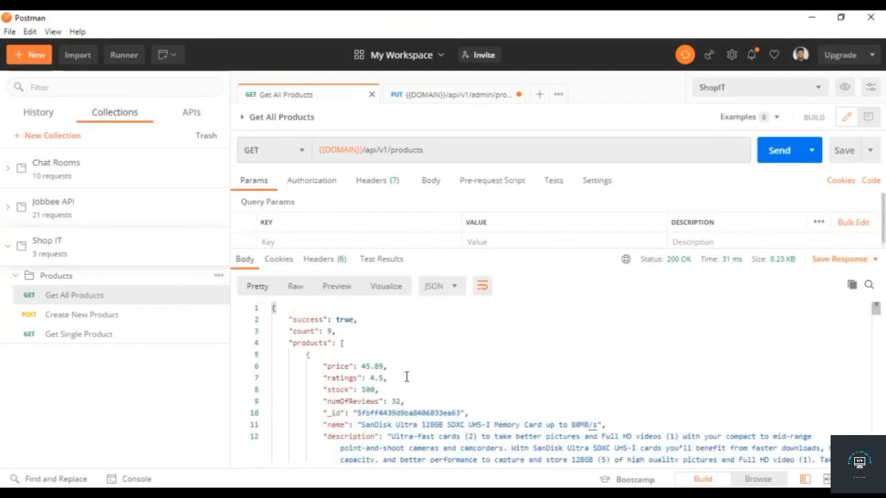
double_click(368, 389)
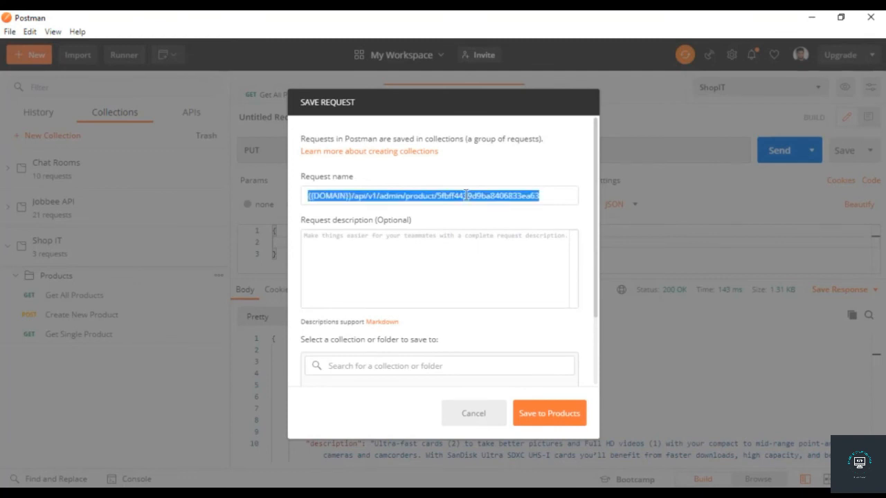
Name the request 'Update Product' and add a description mentioning the product's ID.
text(Update Product)
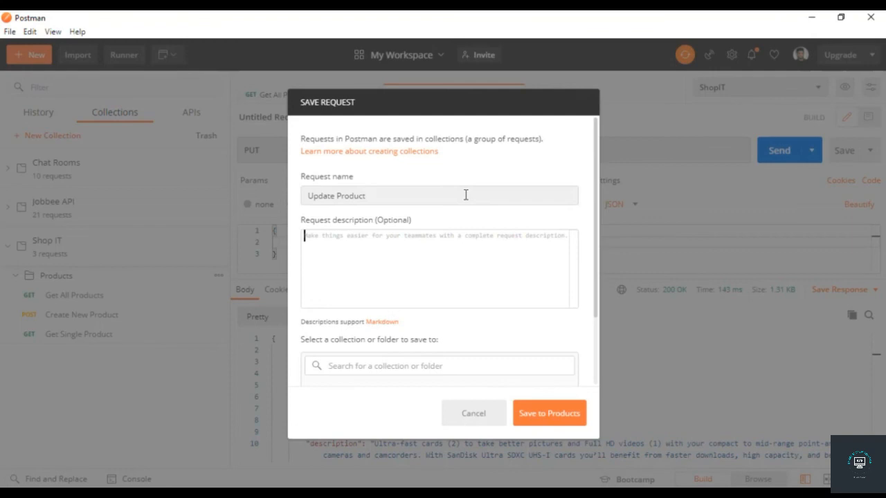
text(Update product by its)
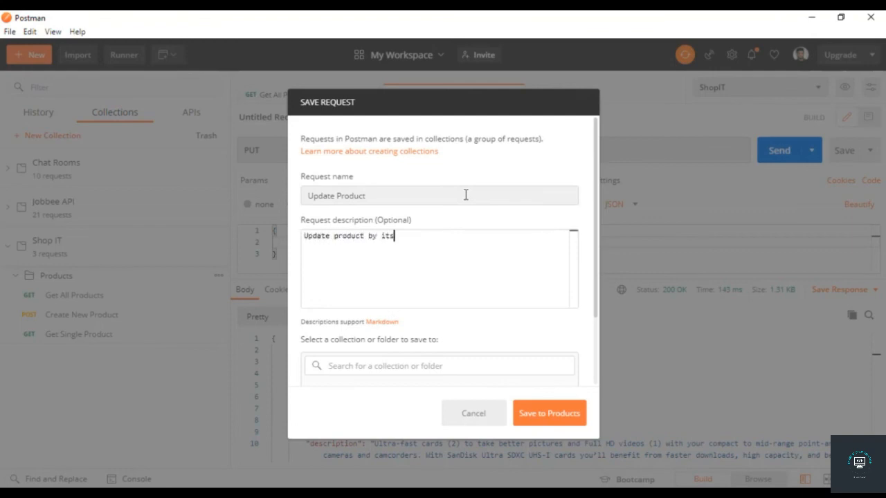
text('s ID)
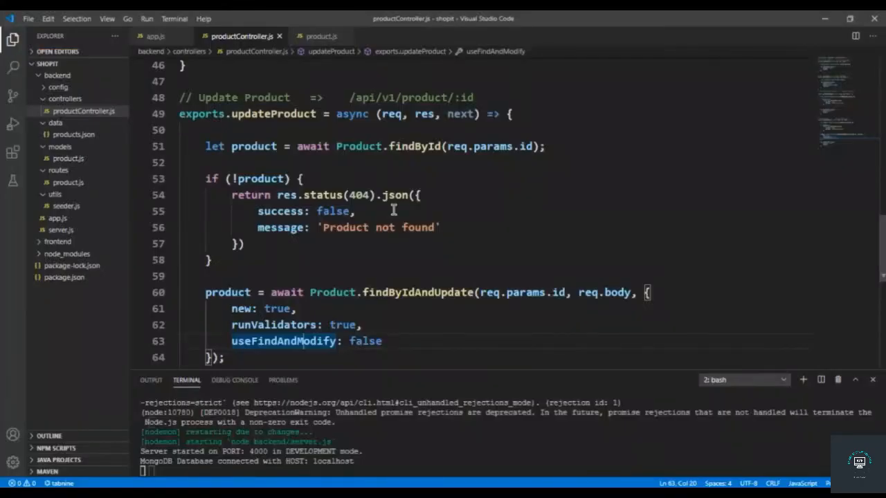
Insert admin/ into the updateProduct route comment so it reads /api/v1/admin/product/:id.
click(403, 96)
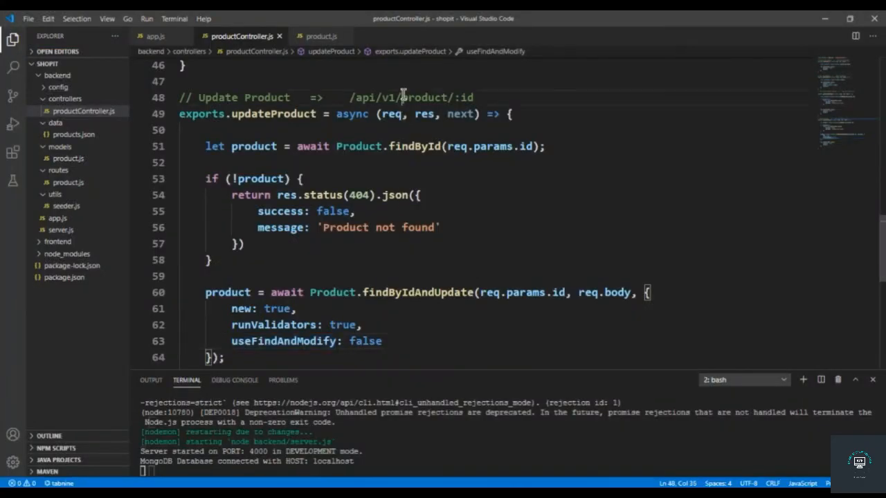
text(admin/)
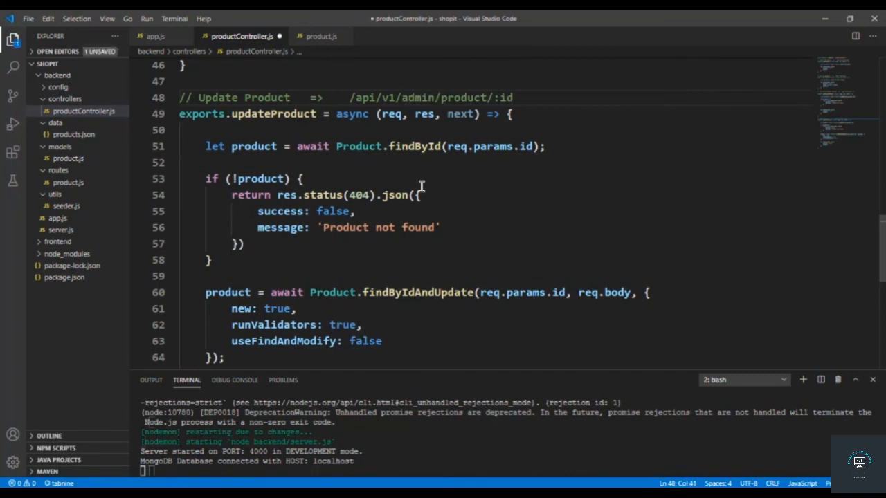
double_click(417, 97)
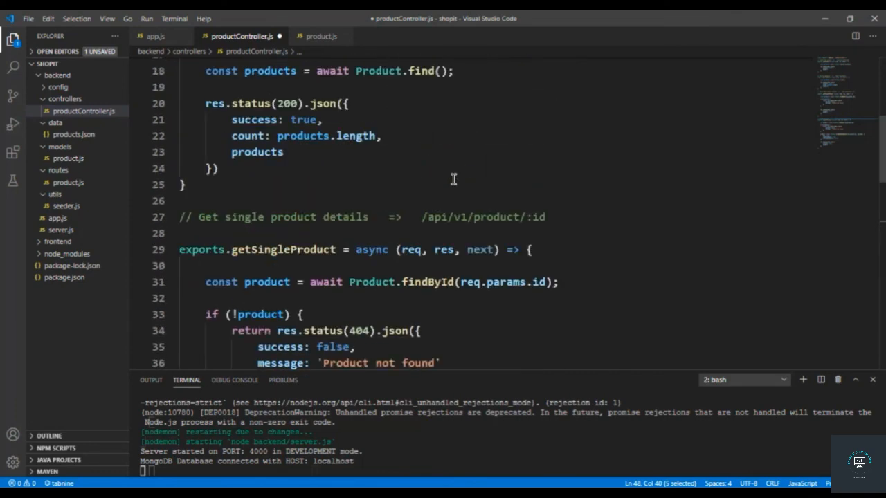
mouse_move(296, 226)
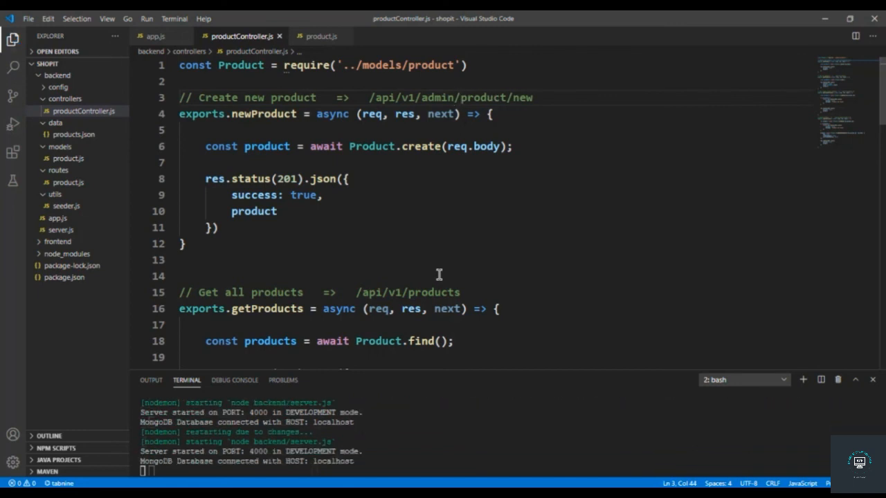
scroll(down, 3)
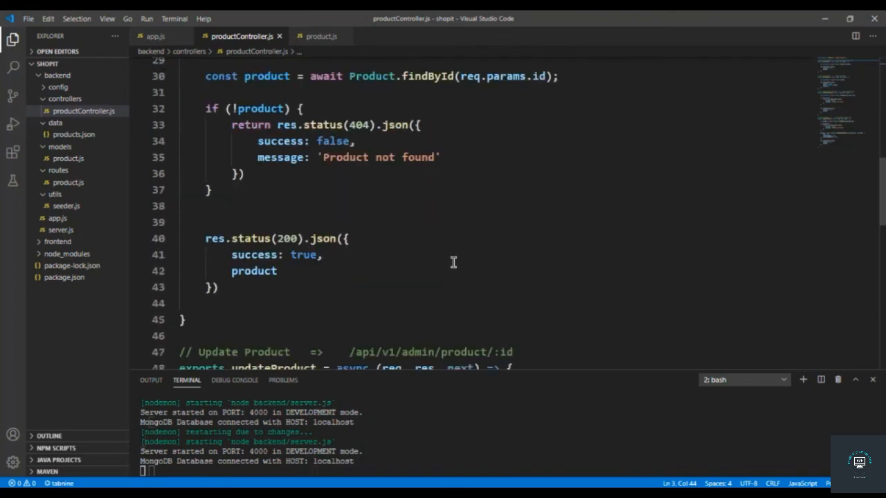